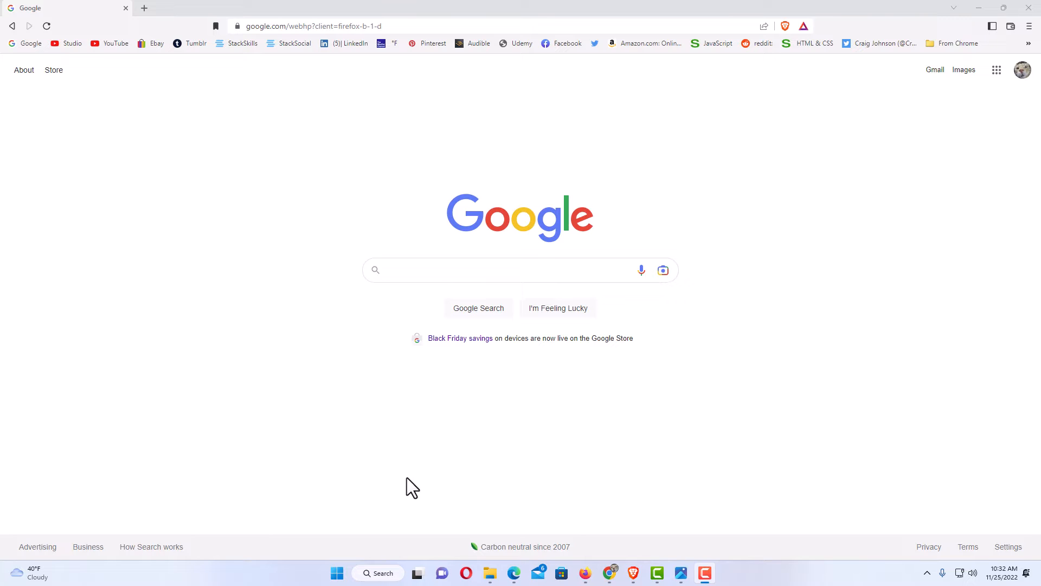
pyautogui.moveTo(427, 483)
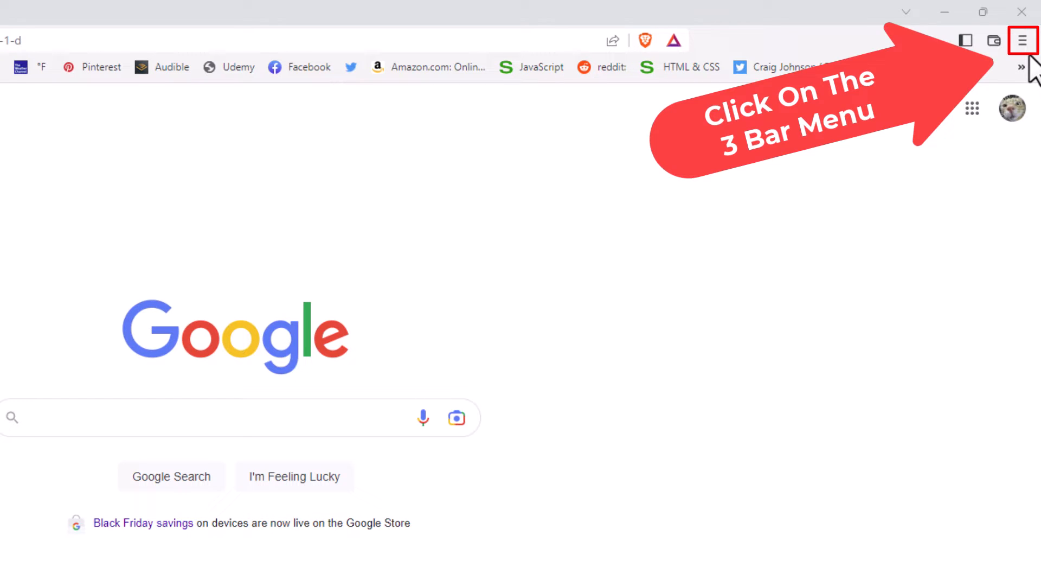
# Open the developer tools for the Google homepage from the More tools menu
pyautogui.click(1022, 40)
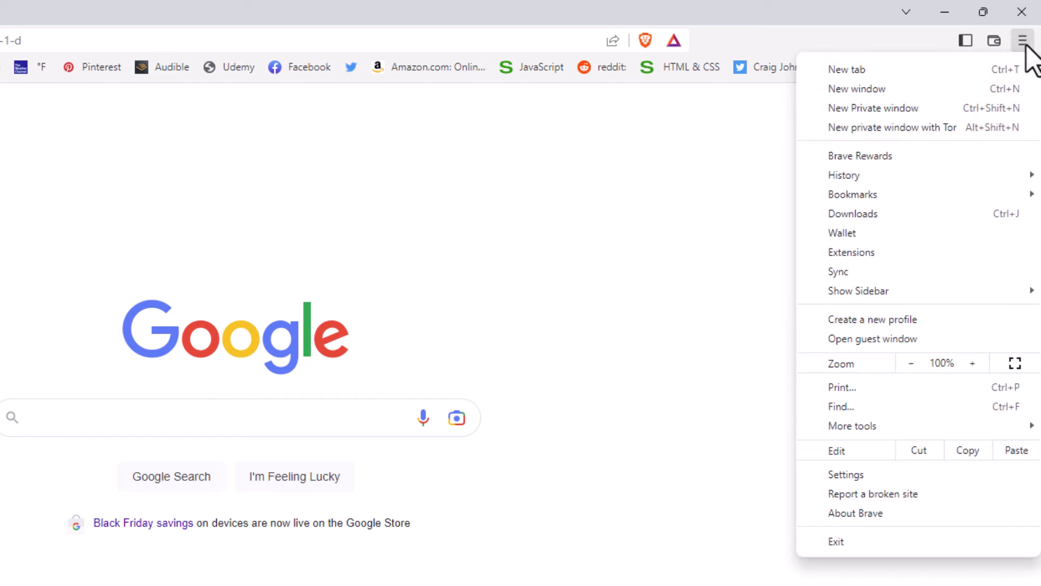
pyautogui.moveTo(1026, 63)
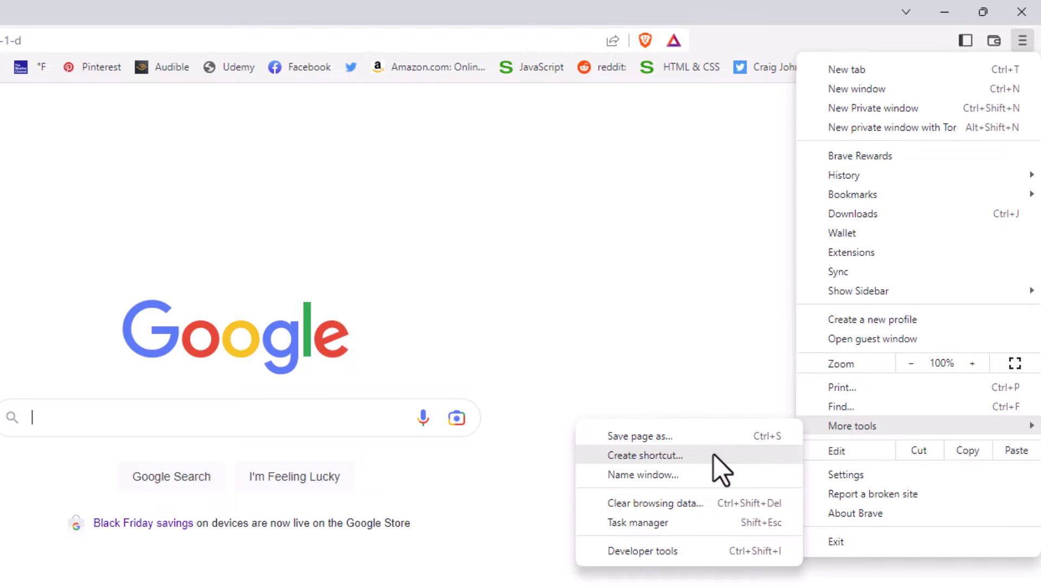
pyautogui.moveTo(642, 551)
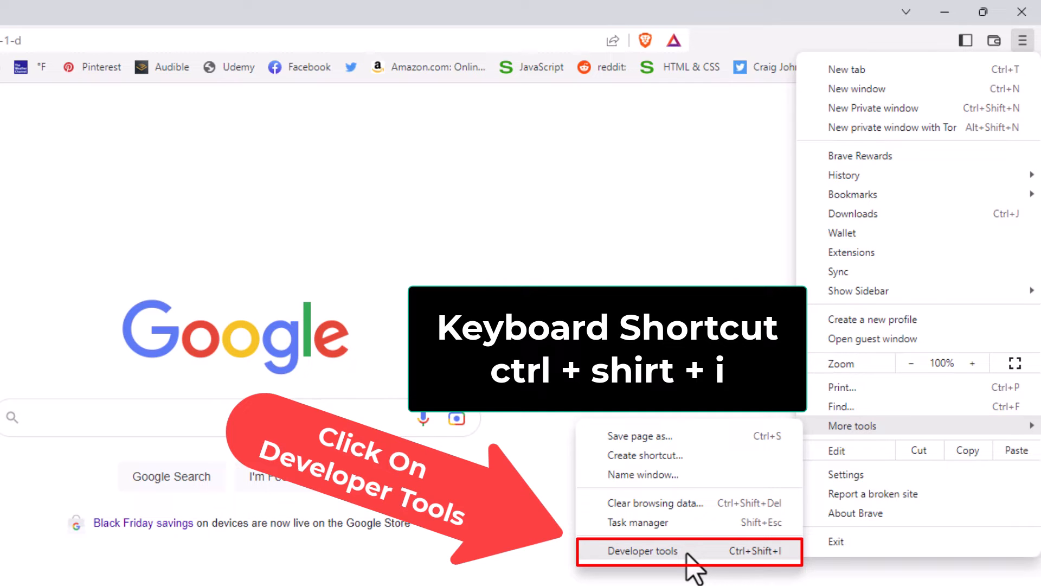
pyautogui.click(641, 551)
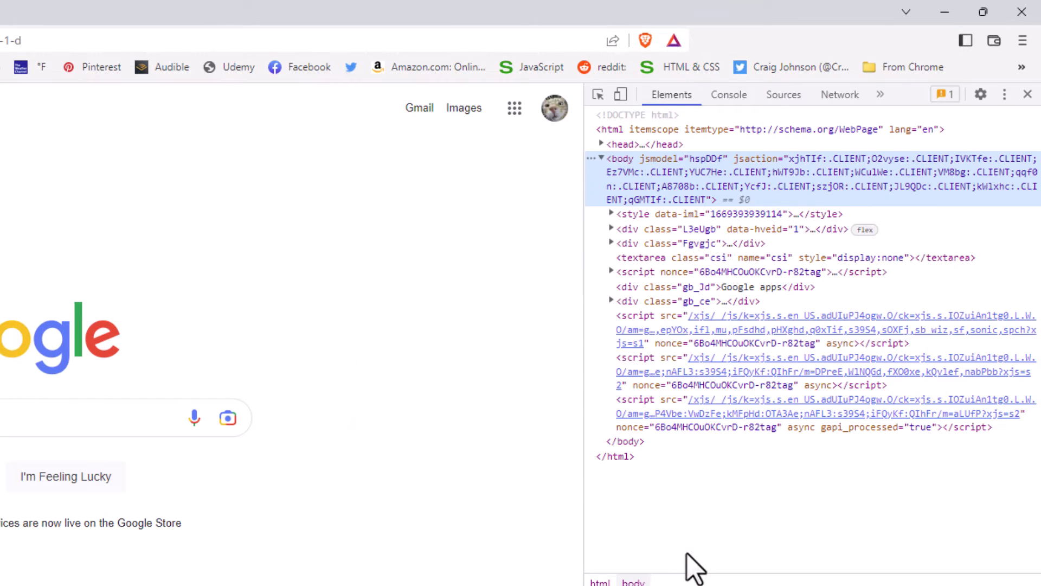
pyautogui.moveTo(704, 525)
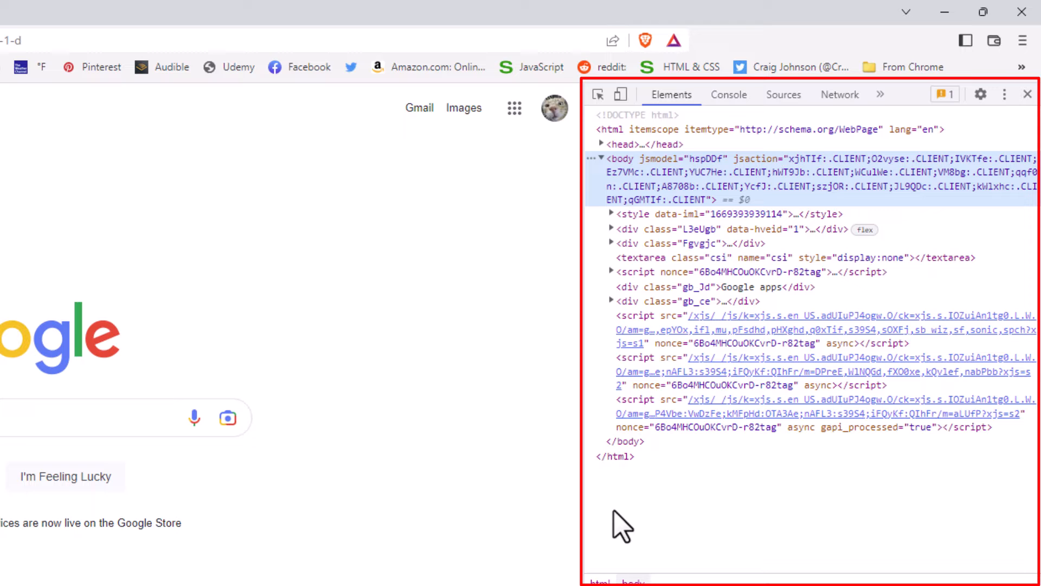
pyautogui.moveTo(621, 508)
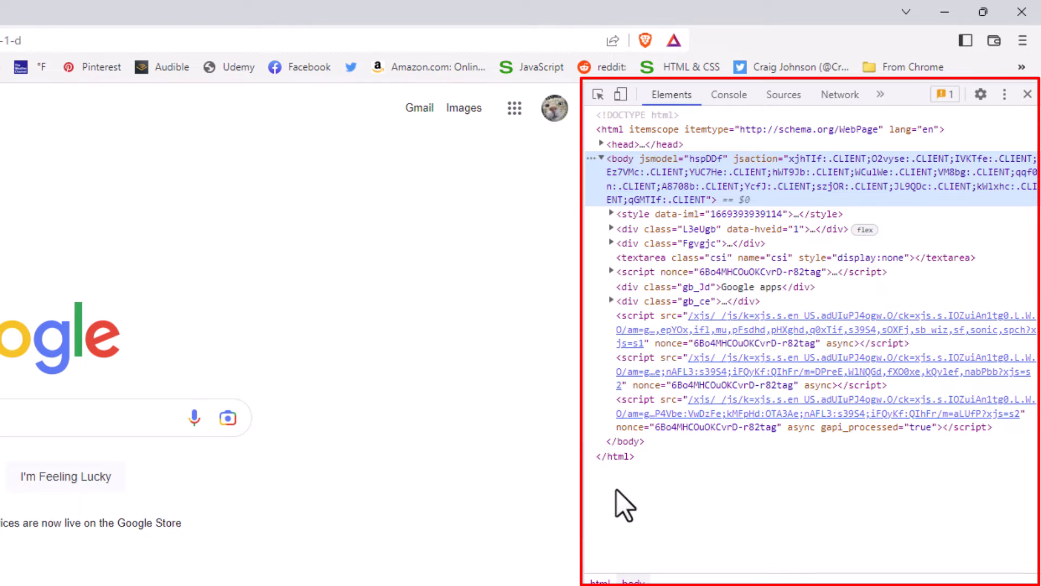
pyautogui.moveTo(595, 362)
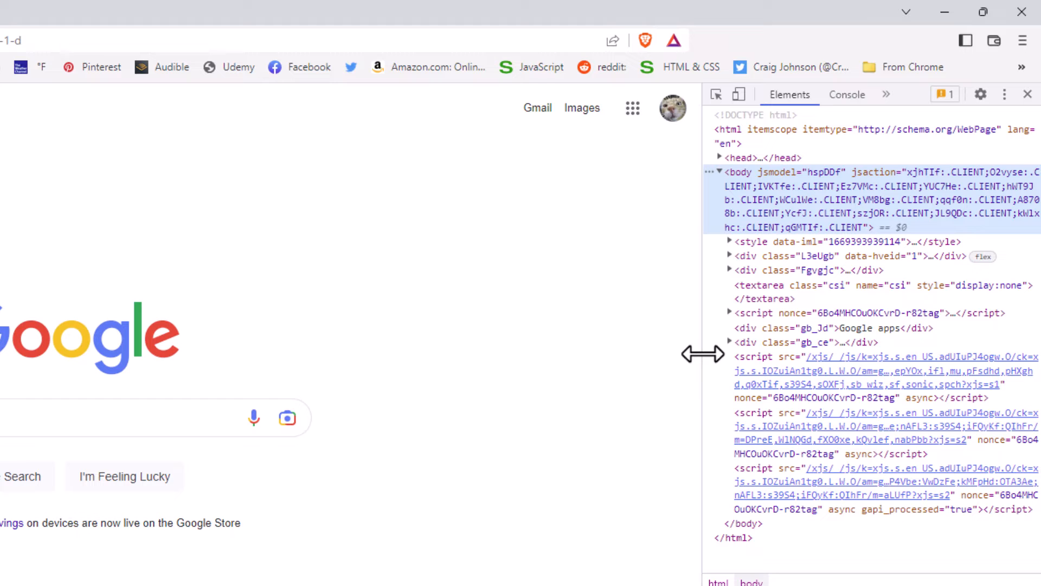
pyautogui.moveTo(784, 359)
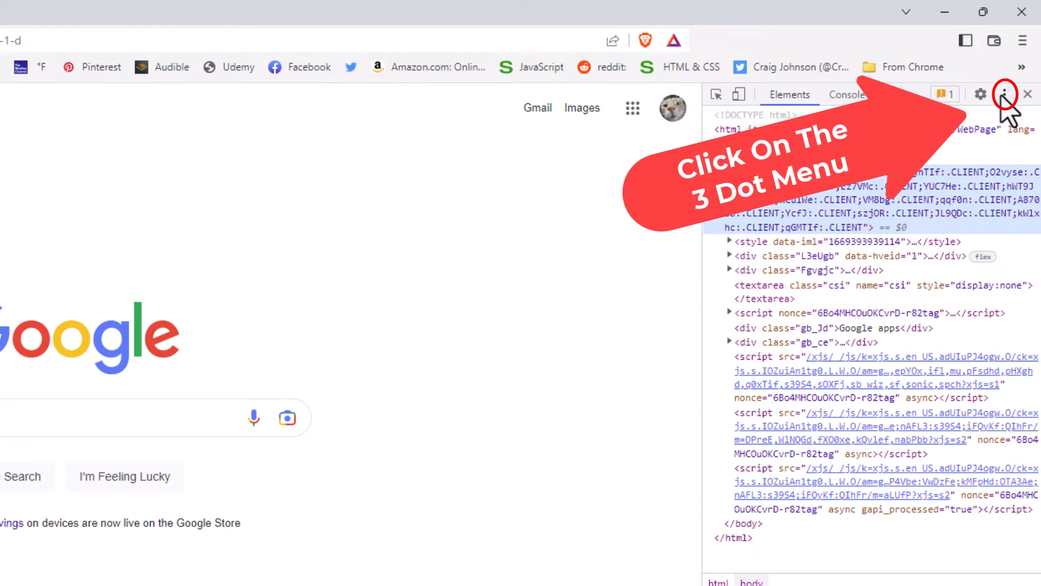
# Show the DevTools options menu with its dock-side choices
pyautogui.click(1005, 93)
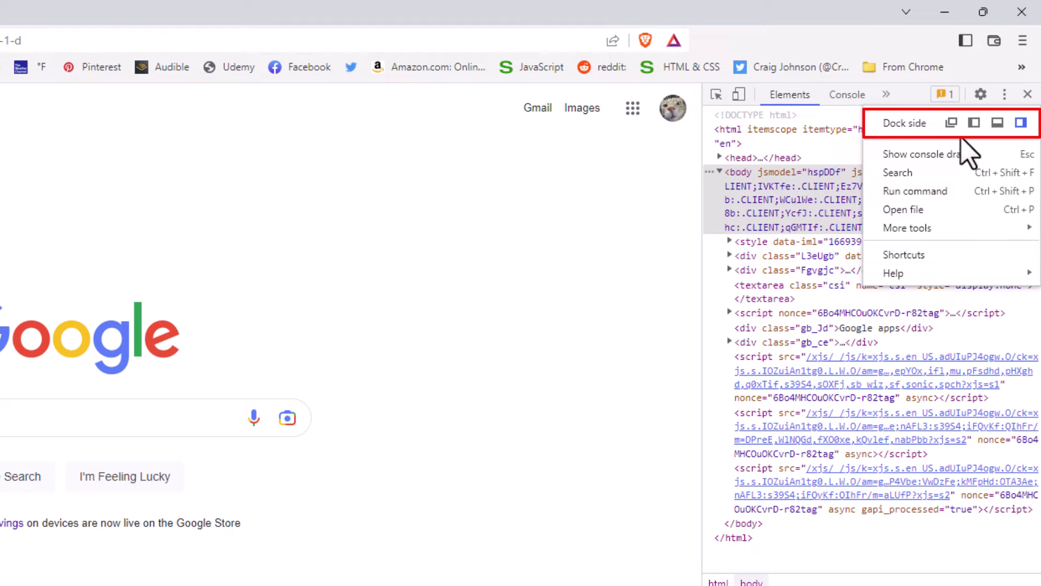
pyautogui.moveTo(967, 150)
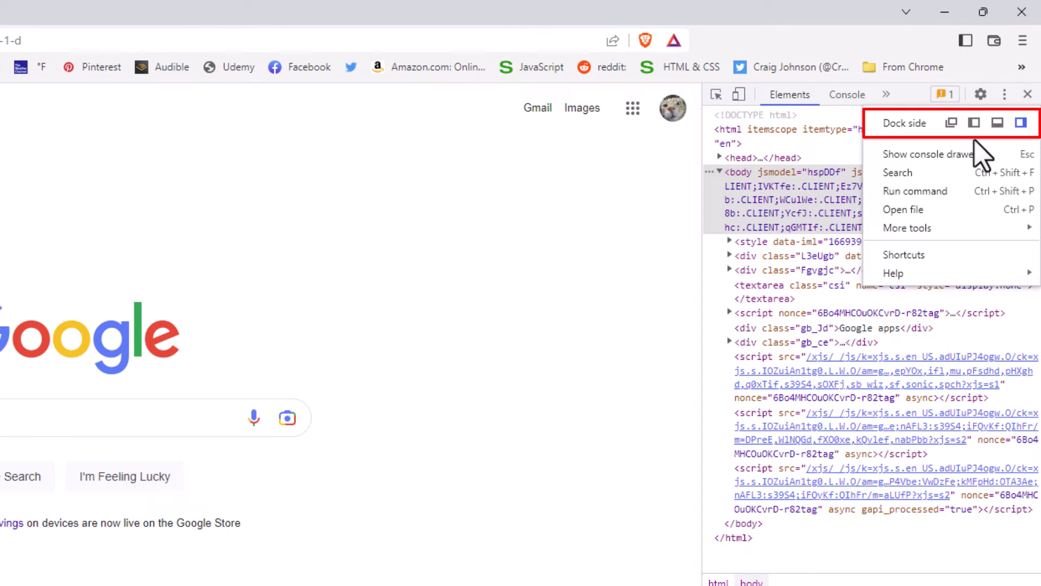
pyautogui.moveTo(1008, 150)
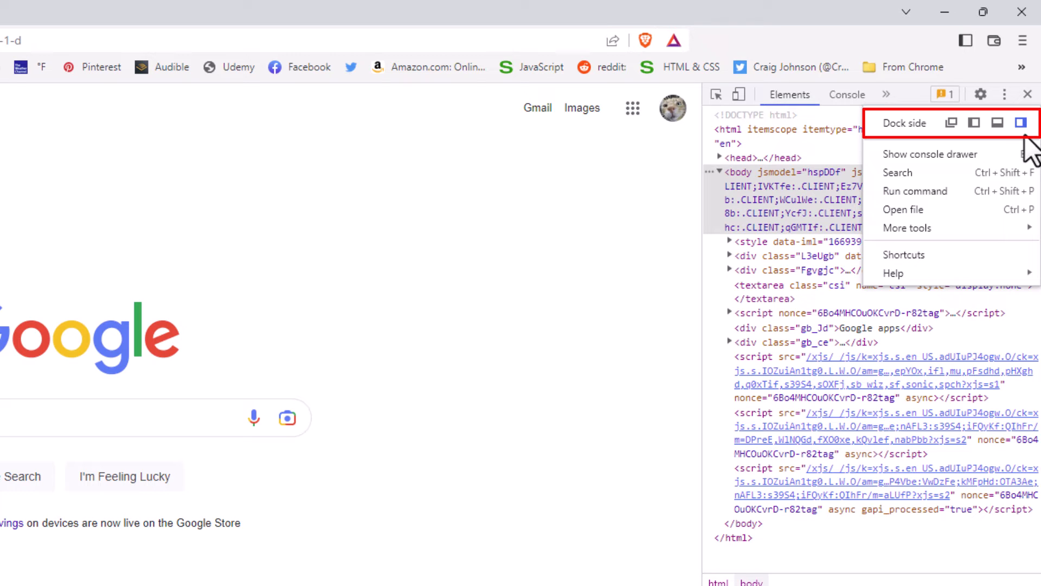
pyautogui.moveTo(1009, 154)
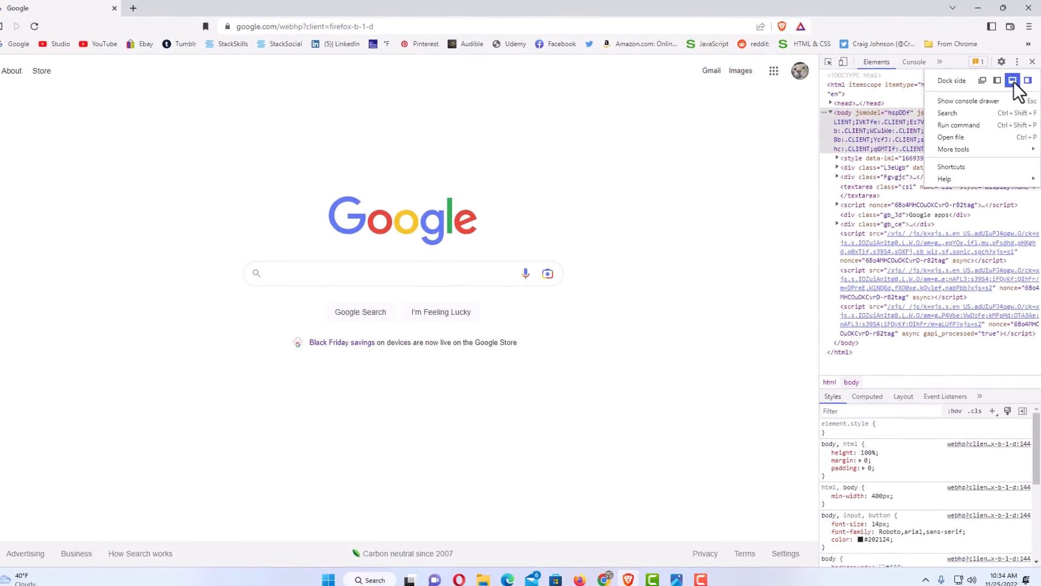
# Dock the developer tools to the bottom of the window
pyautogui.click(1012, 80)
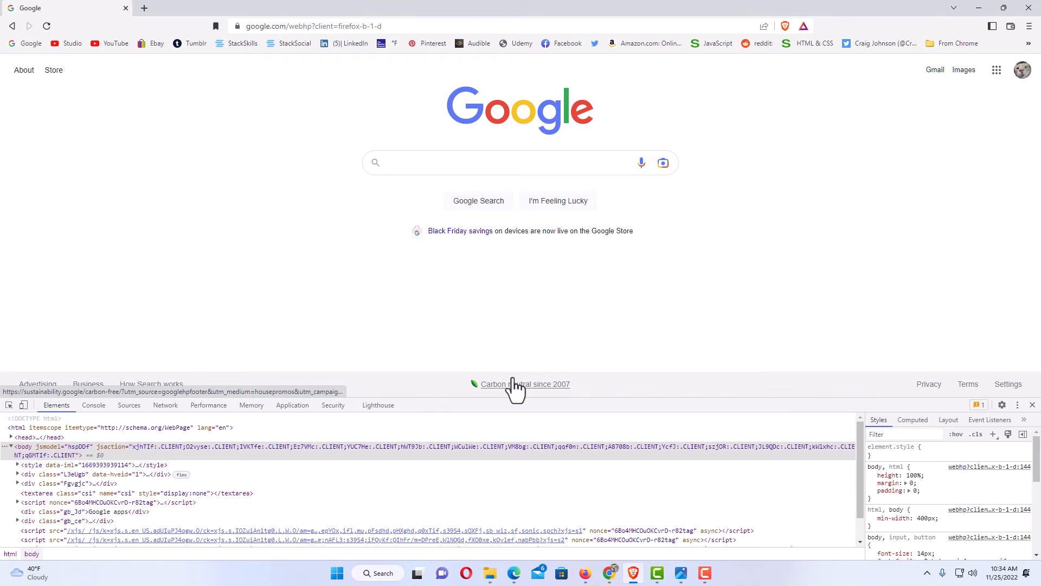
pyautogui.moveTo(359, 538)
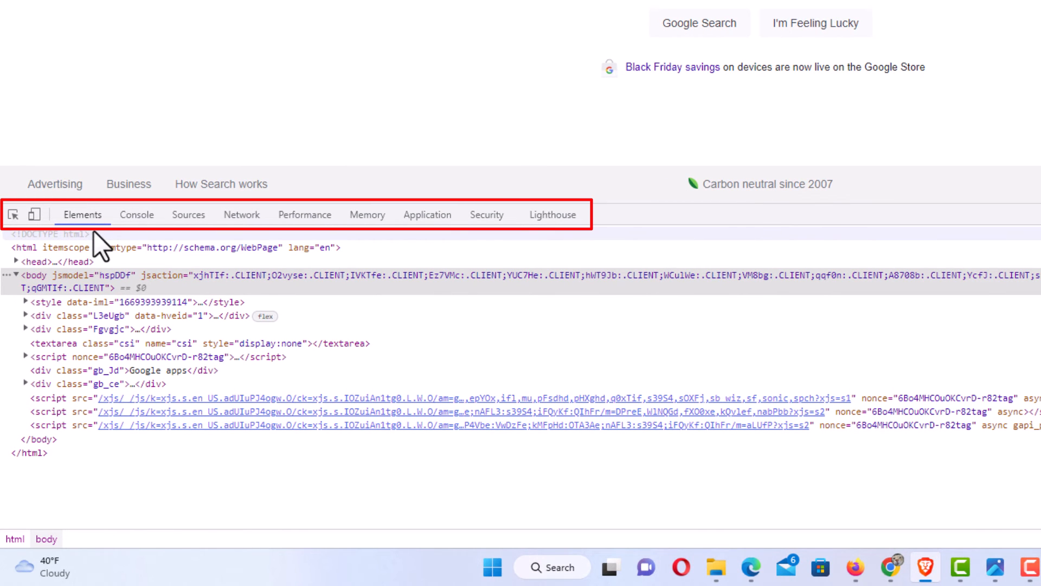
# Switch the bottom-docked developer tools to the Console panel
pyautogui.click(136, 214)
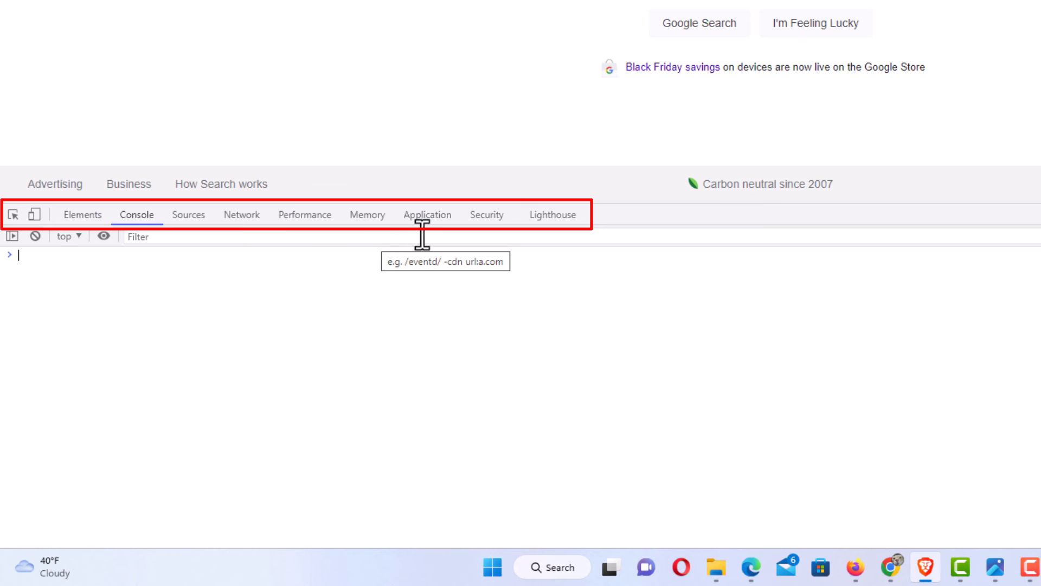
pyautogui.moveTo(549, 238)
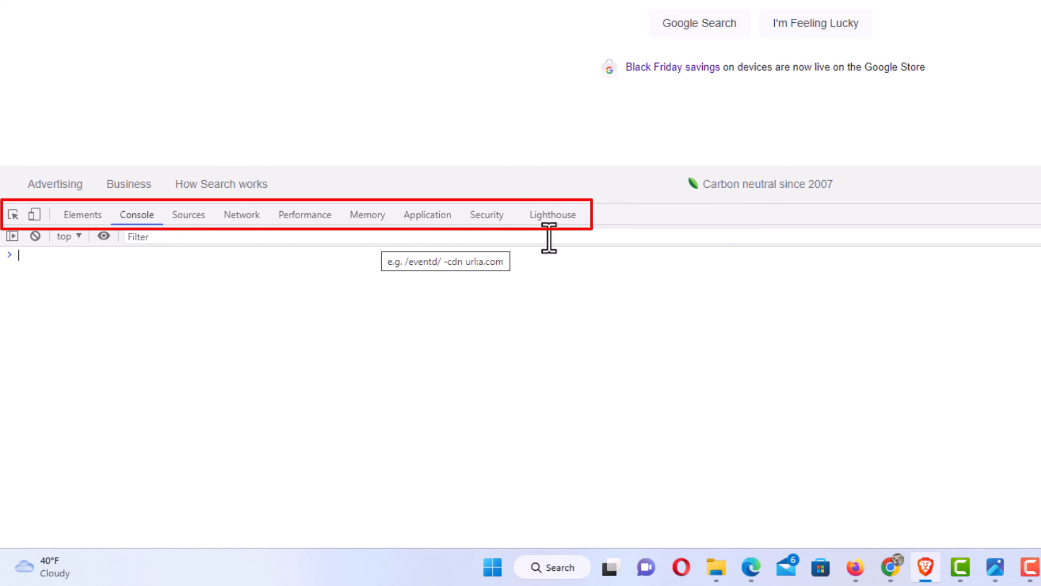